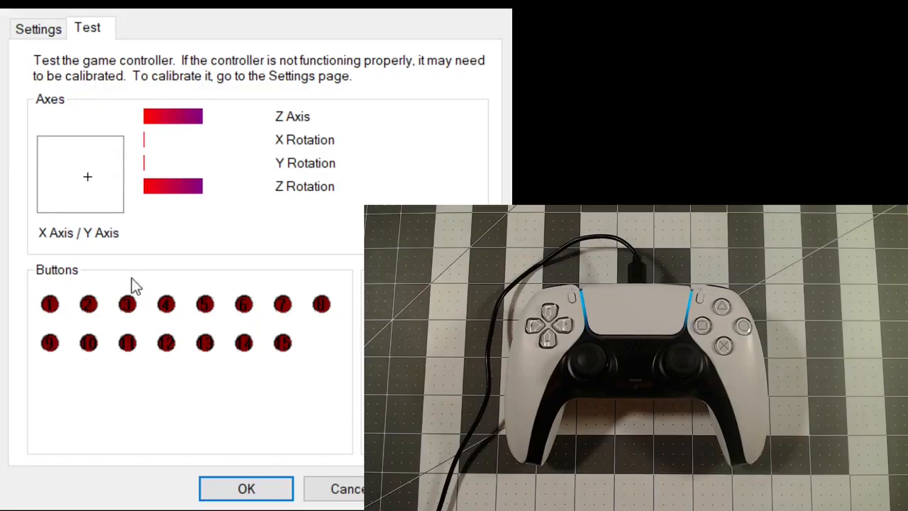
mouse_move(185, 238)
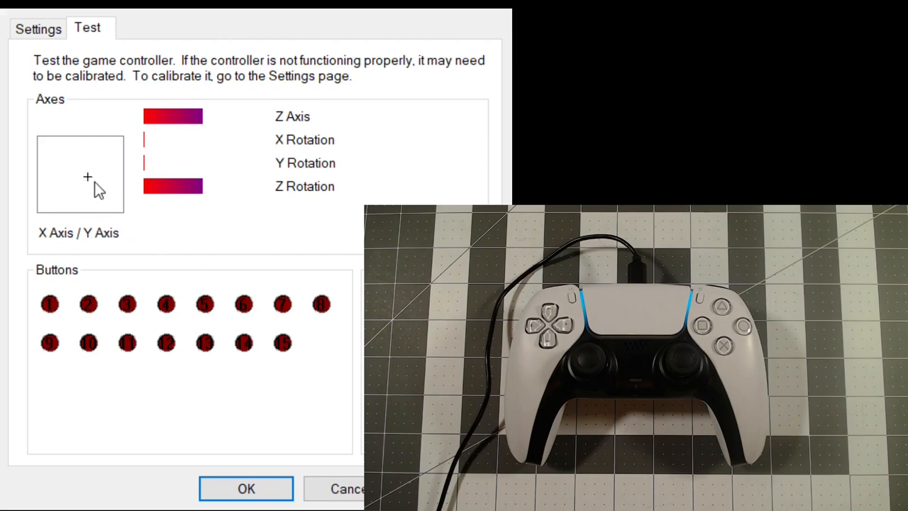
mouse_move(157, 245)
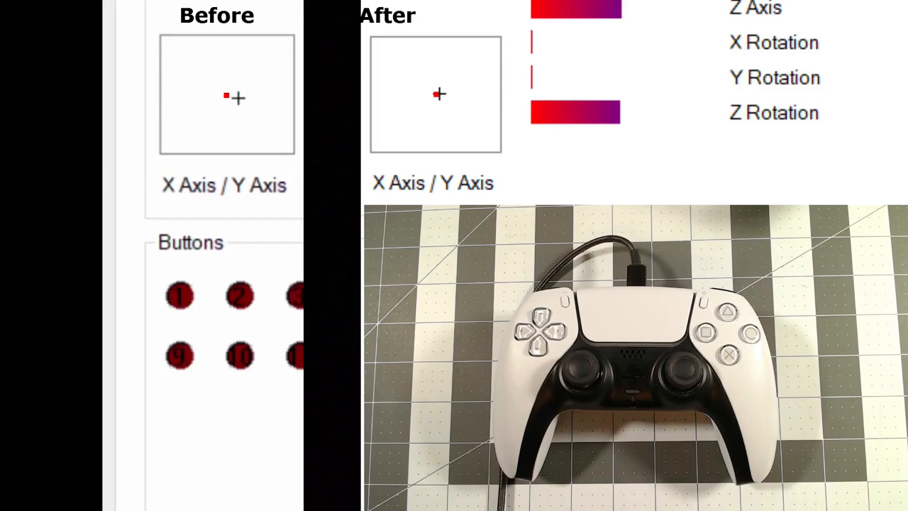
mouse_move(264, 126)
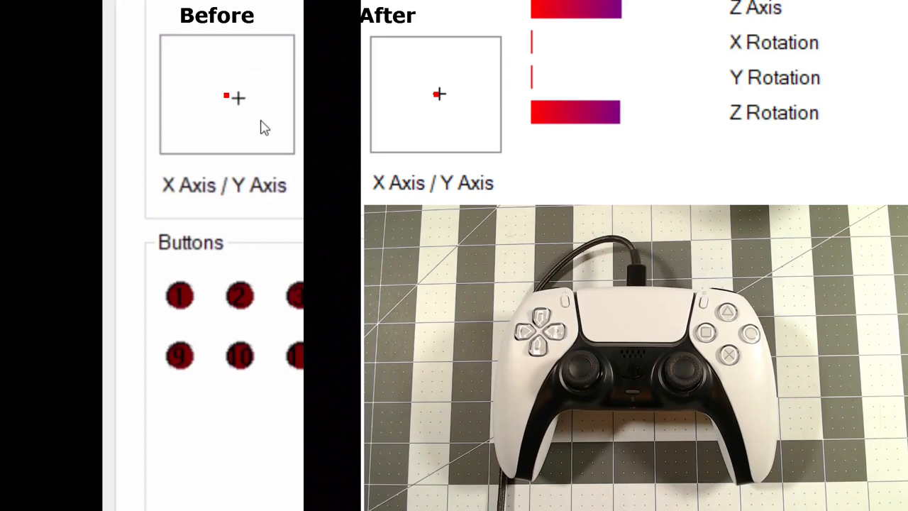
mouse_move(486, 35)
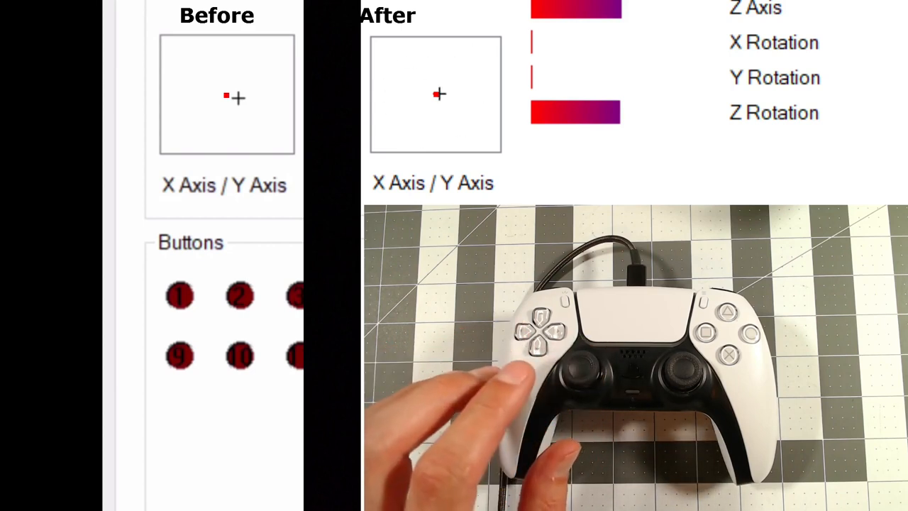
mouse_move(464, 117)
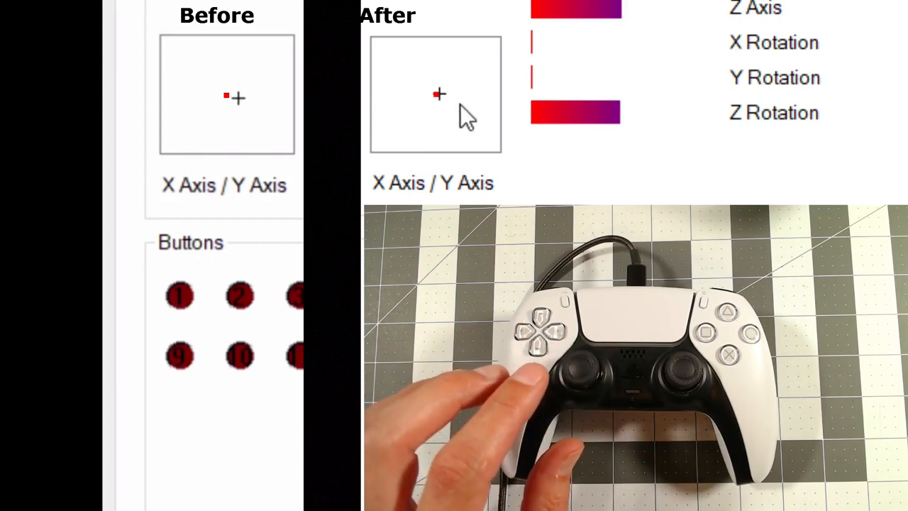